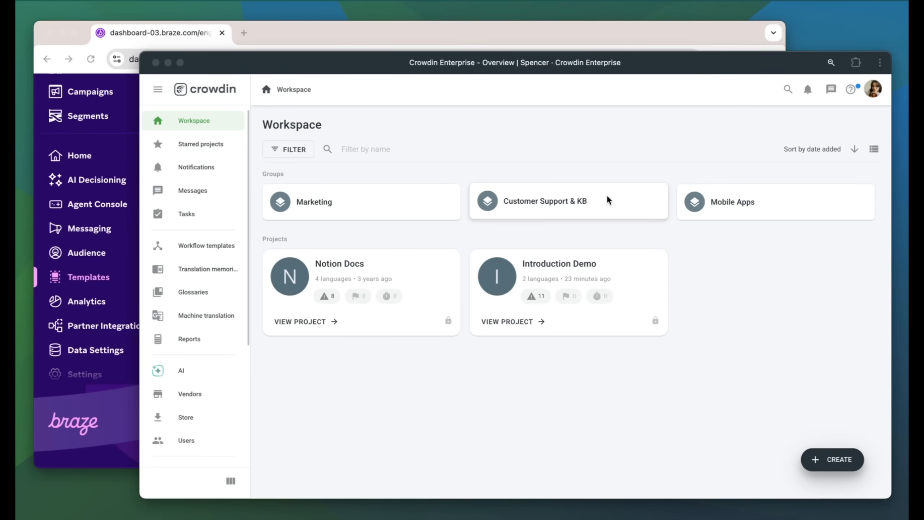
mouse_move(480, 226)
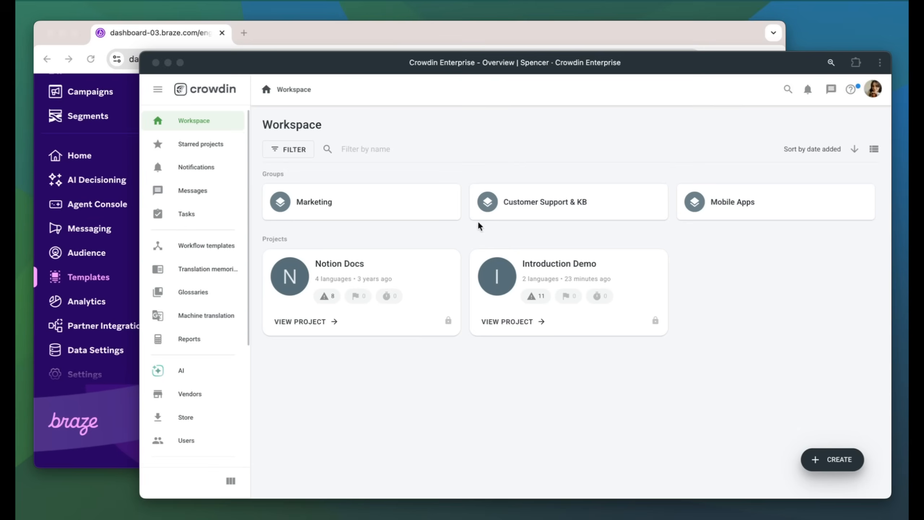
mouse_move(546, 409)
type("bra")
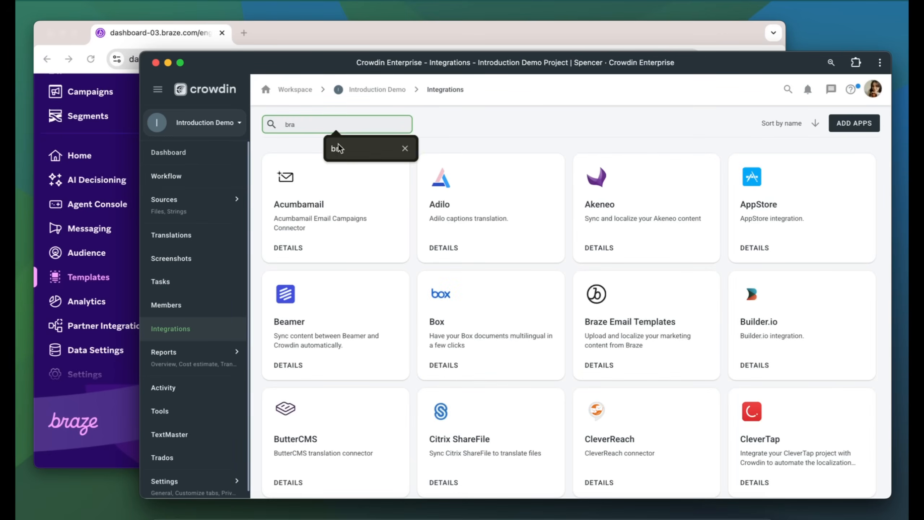
Choose the Braze Email Templates integration, bringing up its API key and endpoint connection form.
left_click(629, 322)
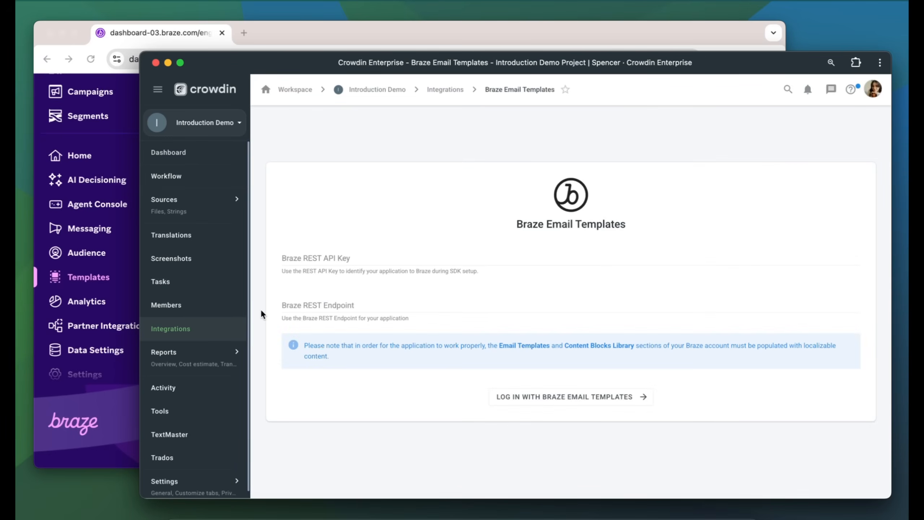
mouse_move(369, 211)
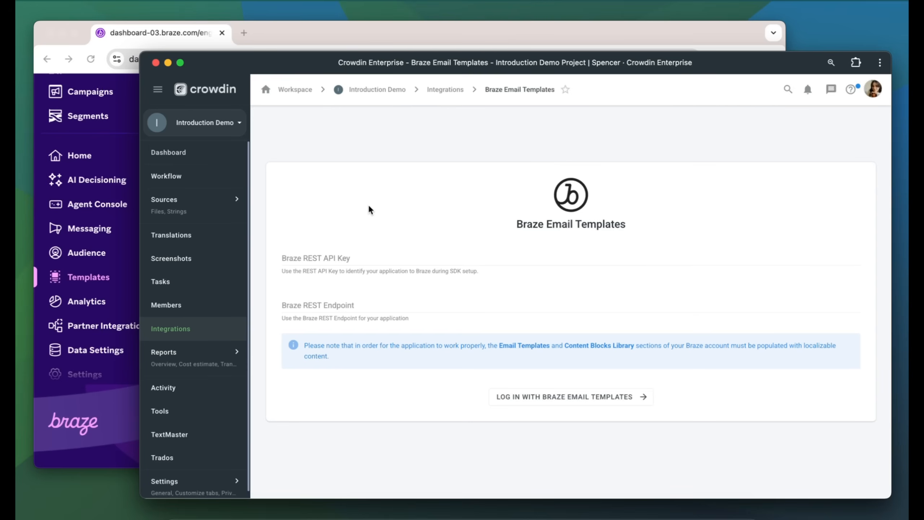
mouse_move(333, 347)
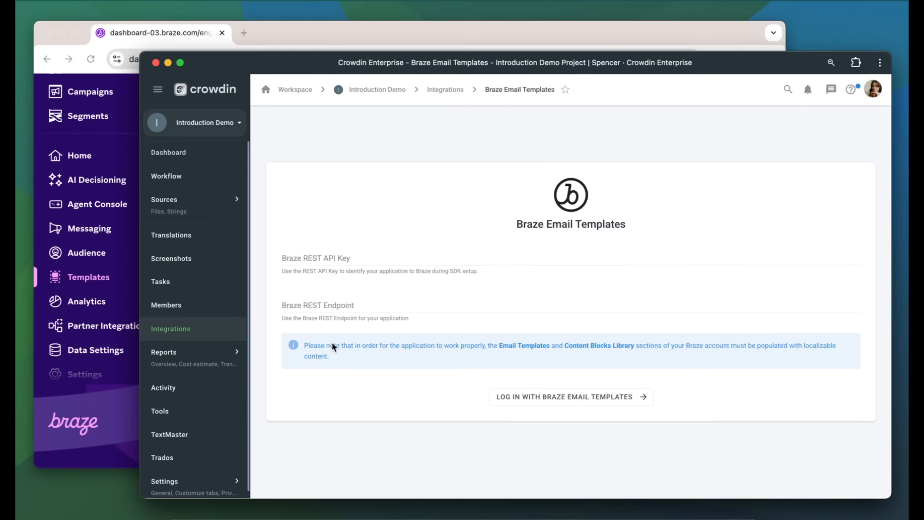
mouse_move(291, 367)
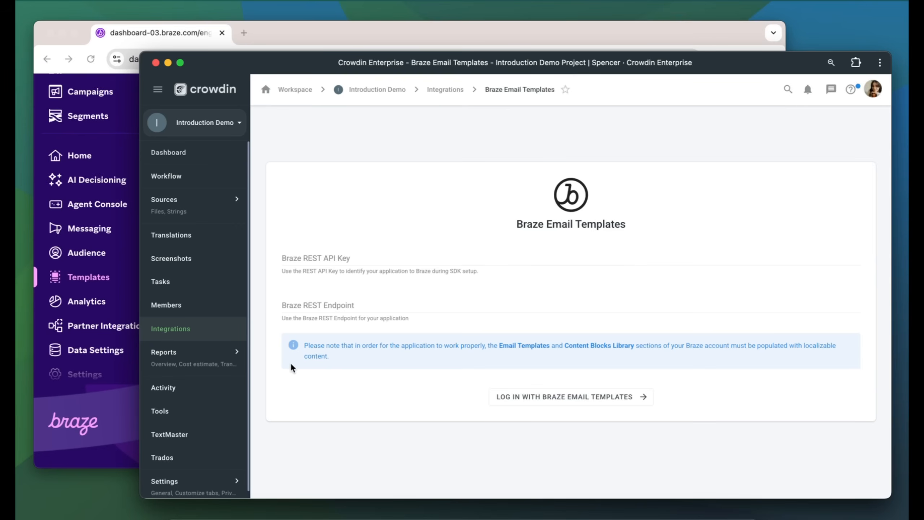
mouse_move(98, 324)
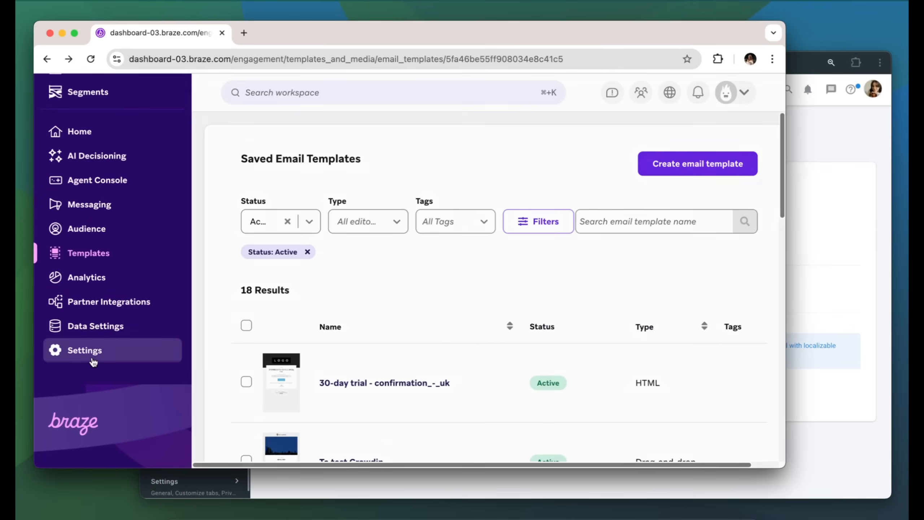
Reach Braze's REST API Keys page under Settings > APIs and Identifiers to see the endpoint and keys.
left_click(85, 351)
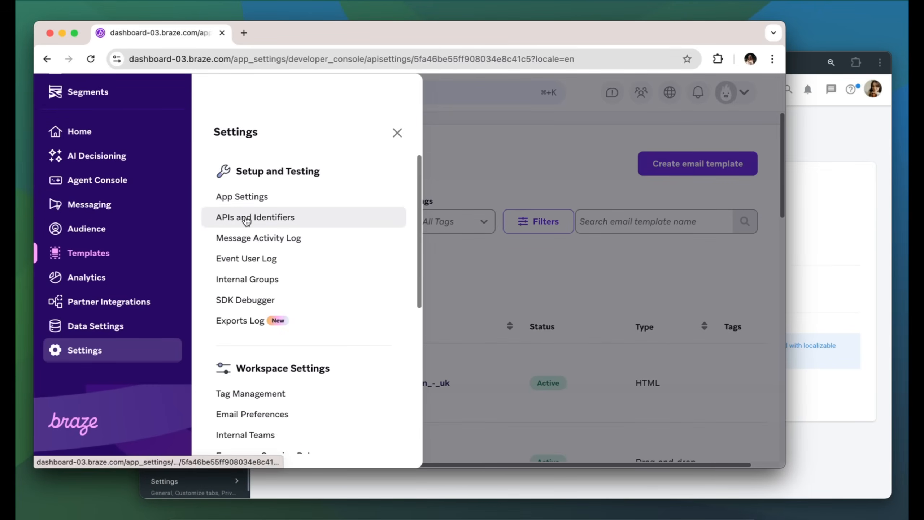
left_click(255, 217)
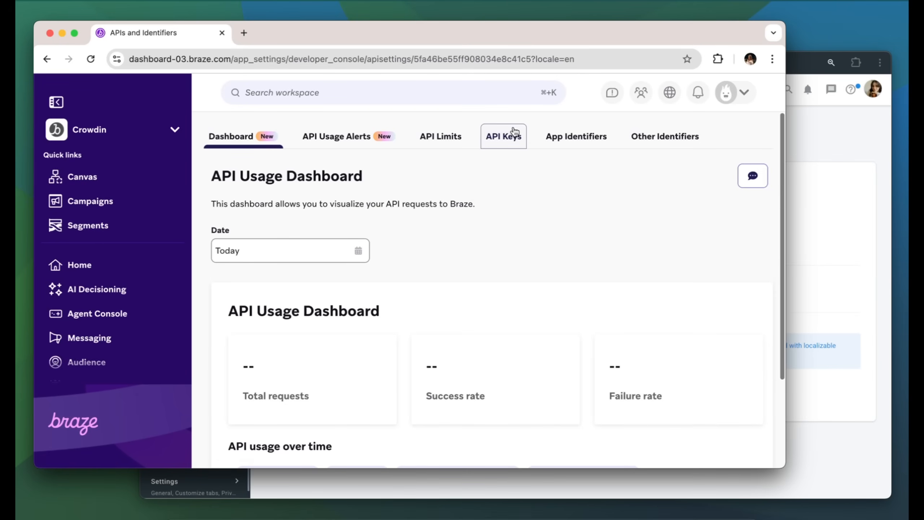
left_click(502, 136)
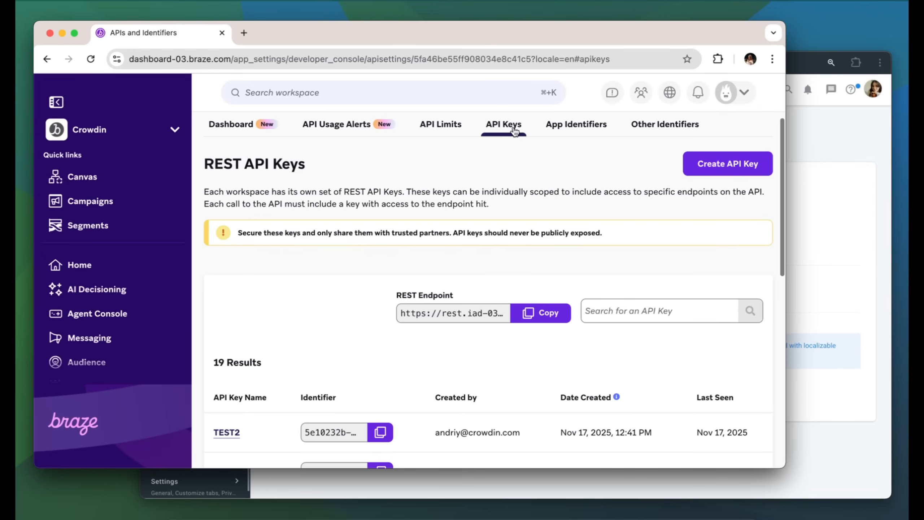
left_click(540, 312)
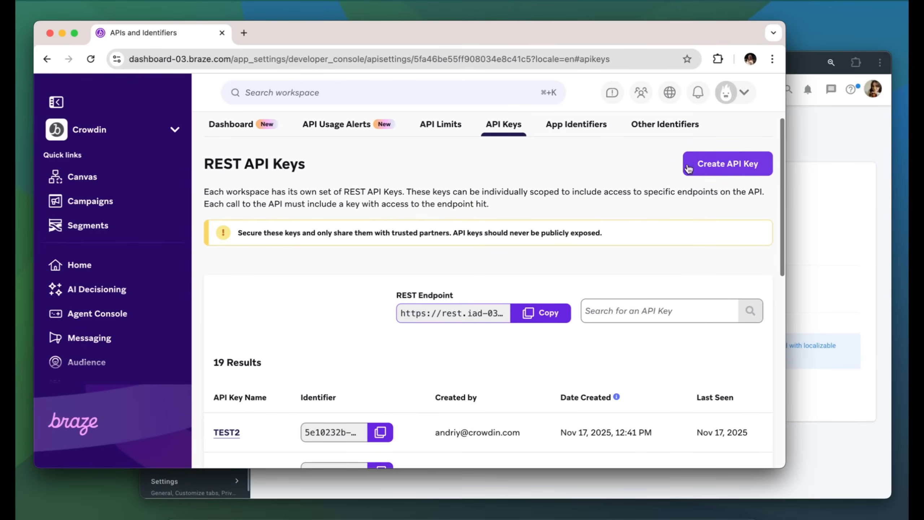
Create a new Braze API key named 'Intro' and review its permission list.
left_click(727, 163)
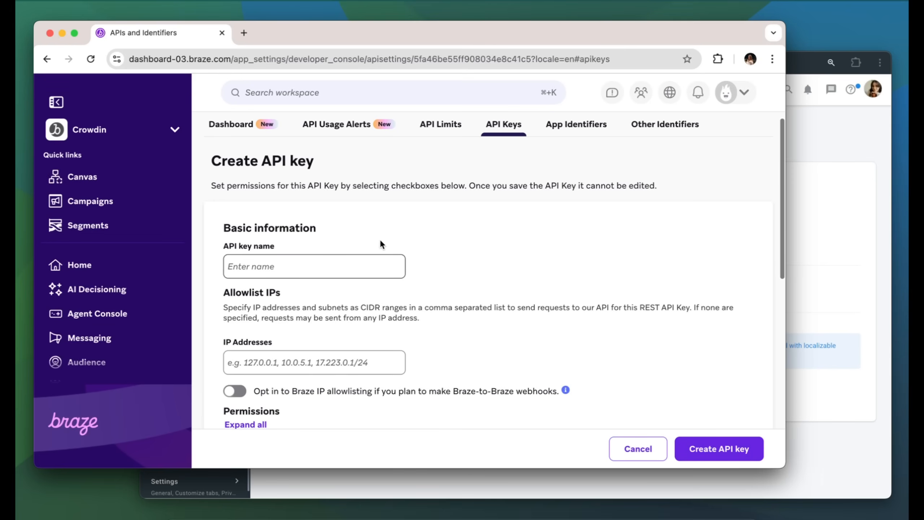
type("Intro")
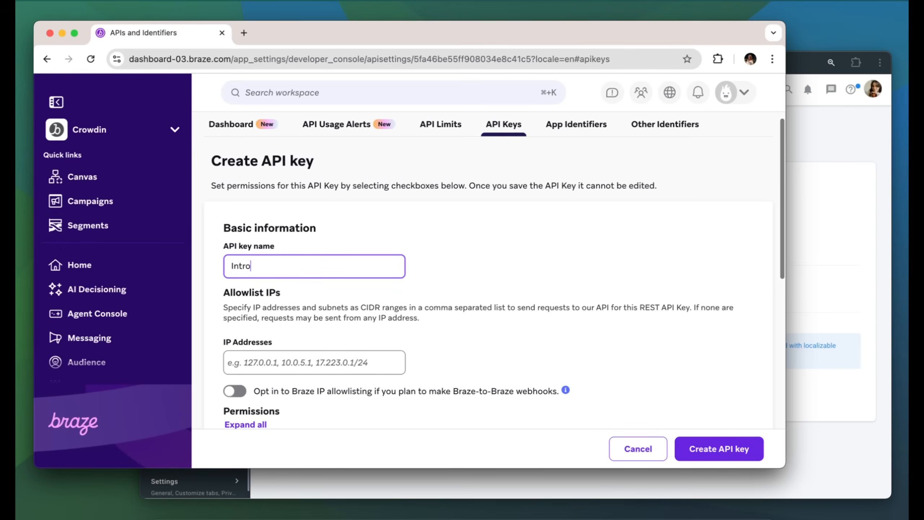
scroll("down", 3)
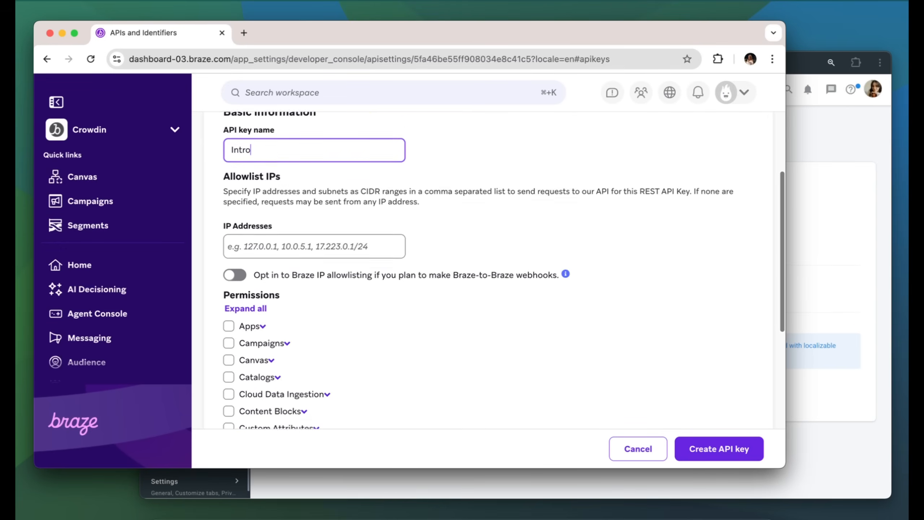
scroll("down", 3)
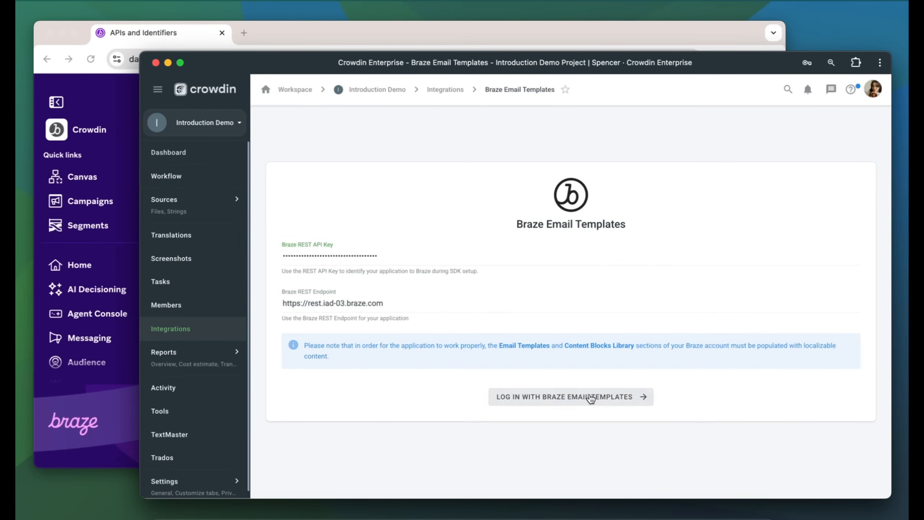
Log in to Braze Email Templates with the entered key and rest.iad-03.braze.com endpoint.
left_click(570, 397)
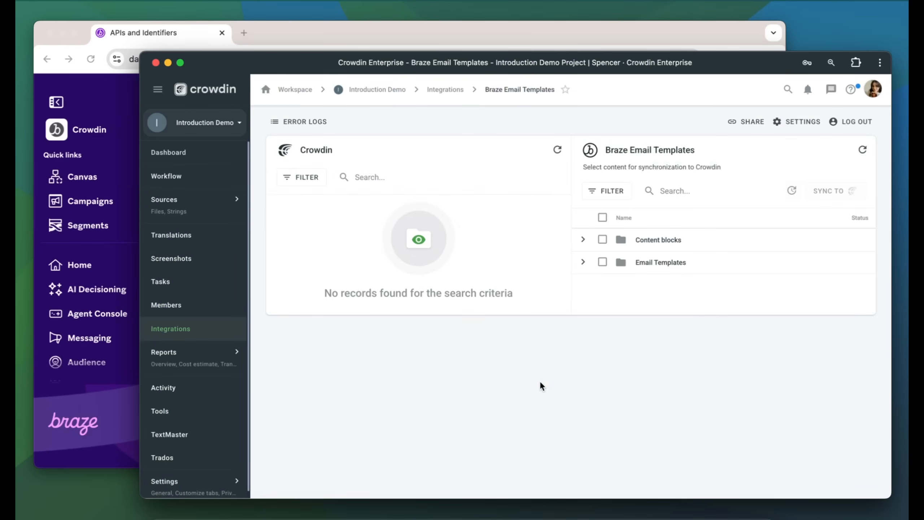
mouse_move(663, 387)
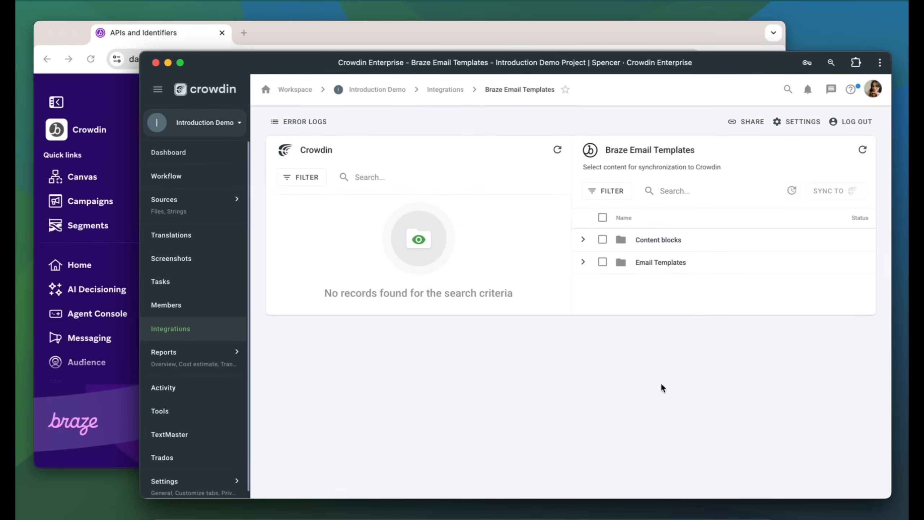
mouse_move(703, 374)
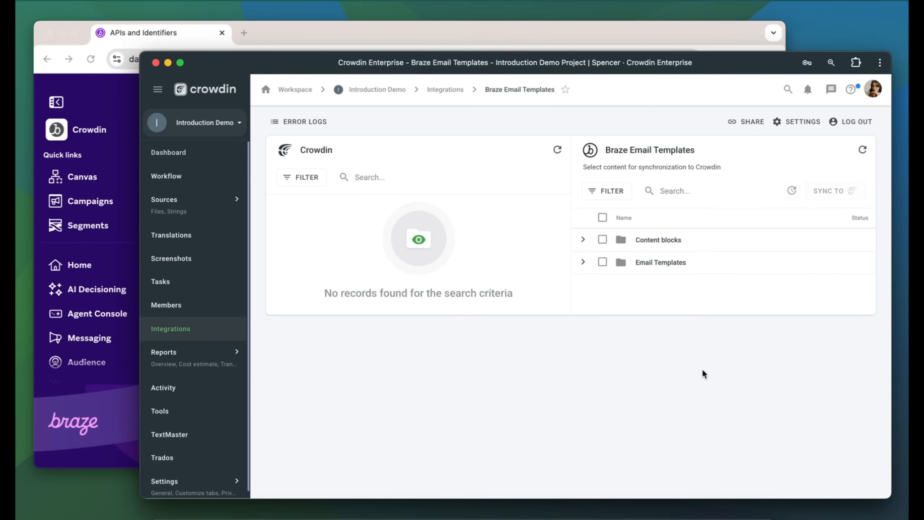
mouse_move(341, 105)
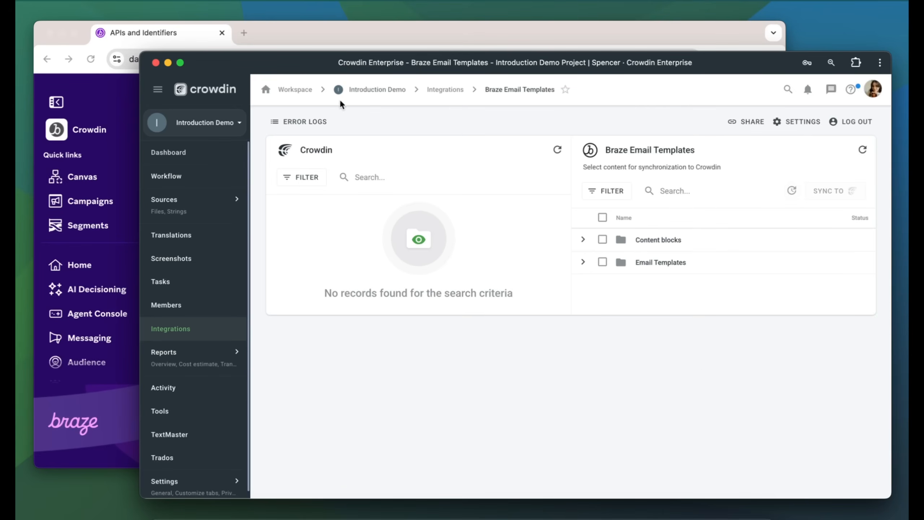
mouse_move(356, 400)
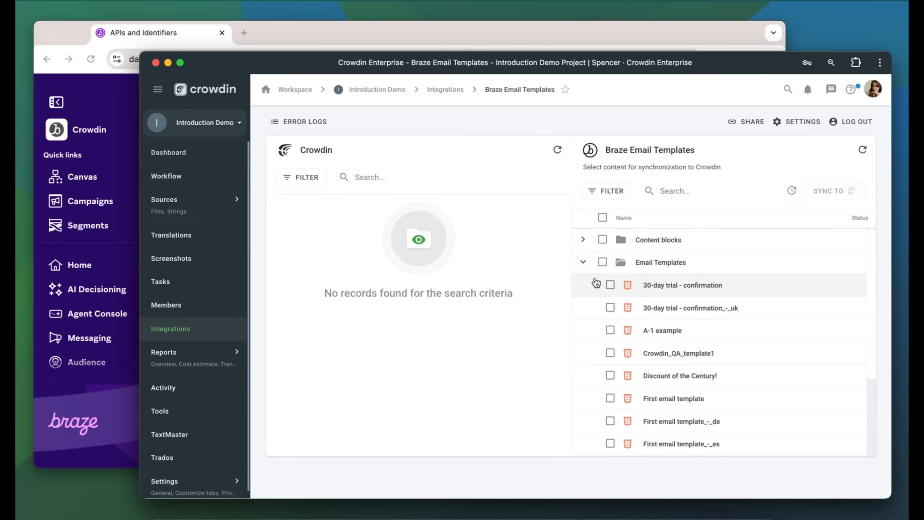
Sync the '30-day trial - confirmation' template to Crowdin and view the Introduction Demo dashboard.
left_click(611, 285)
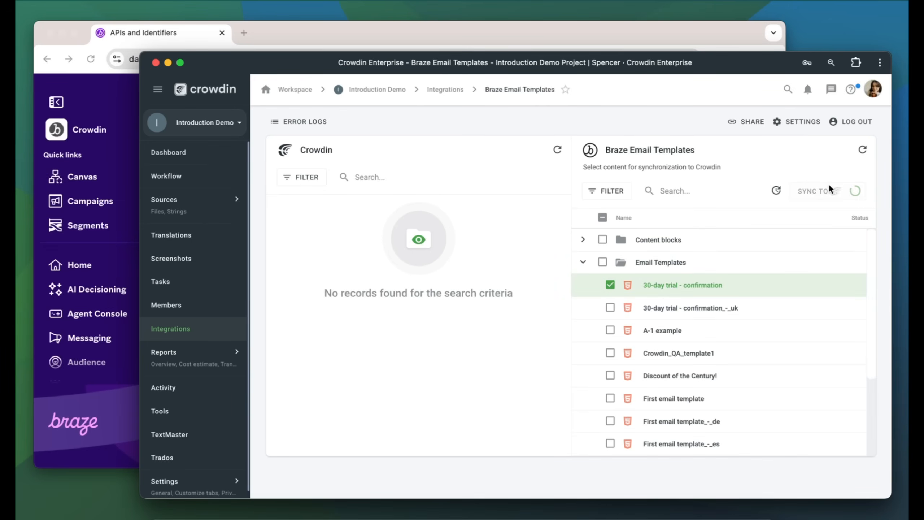
left_click(816, 191)
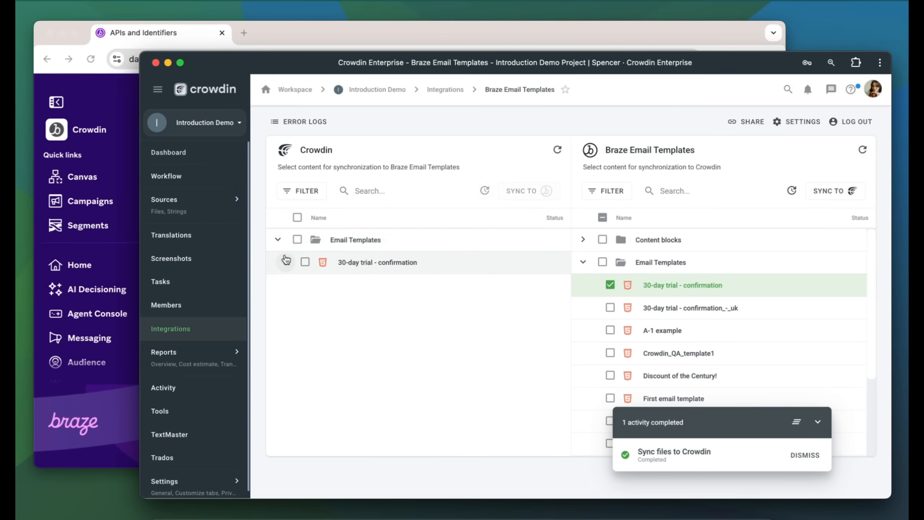
left_click(286, 262)
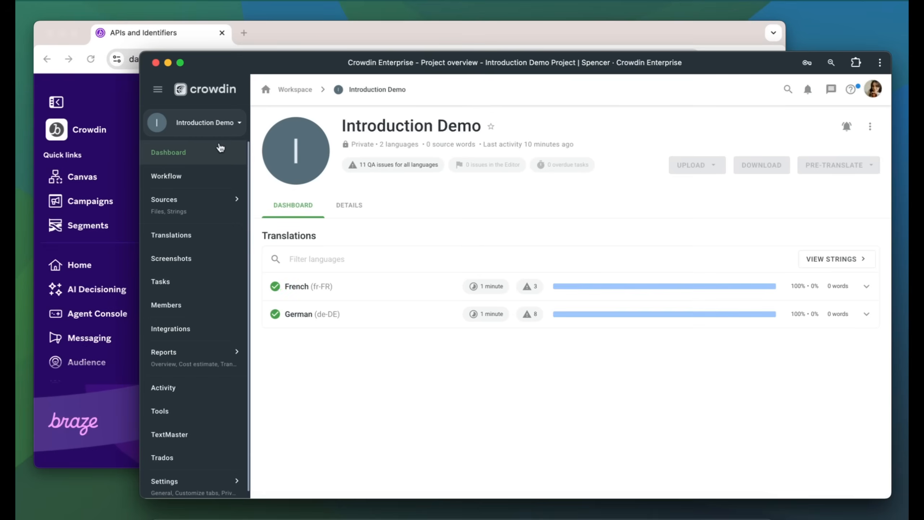
Review the template's French translation in the Editor preview, scrolling through the email body.
left_click(297, 286)
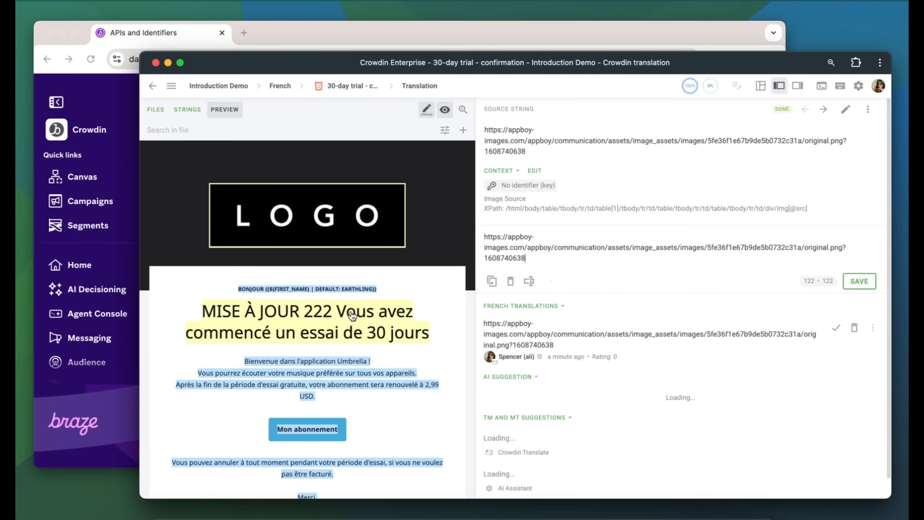
scroll("down", 3)
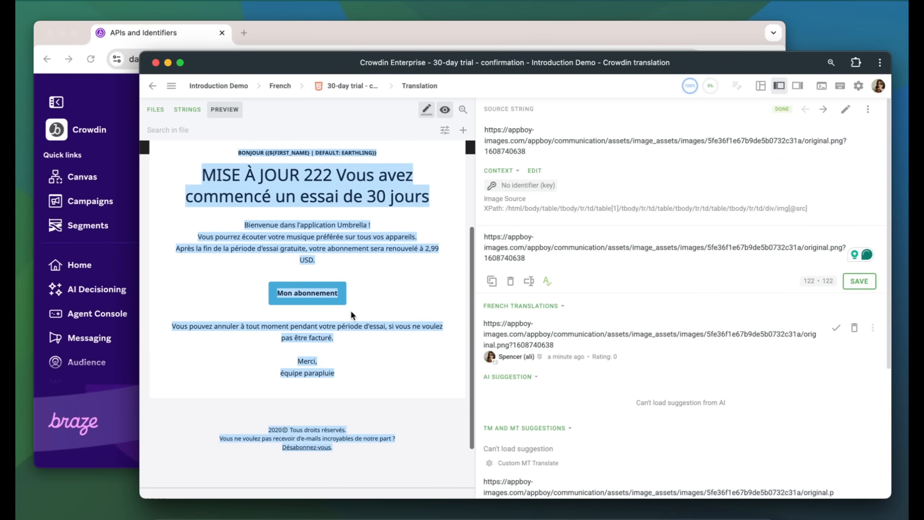
scroll("down", 3)
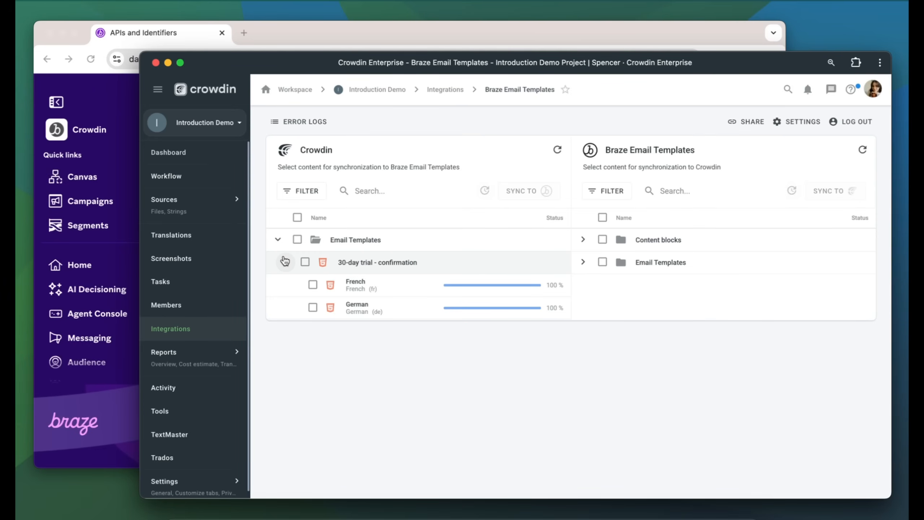
Send the French translation back to Braze and inspect its preview with subject 'NOUVELLE ACTION'.
left_click(297, 261)
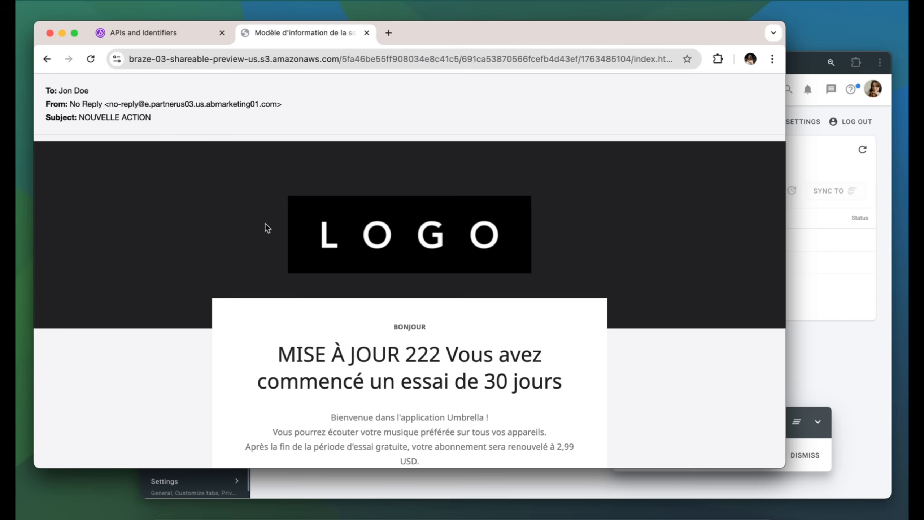
scroll("down", 3)
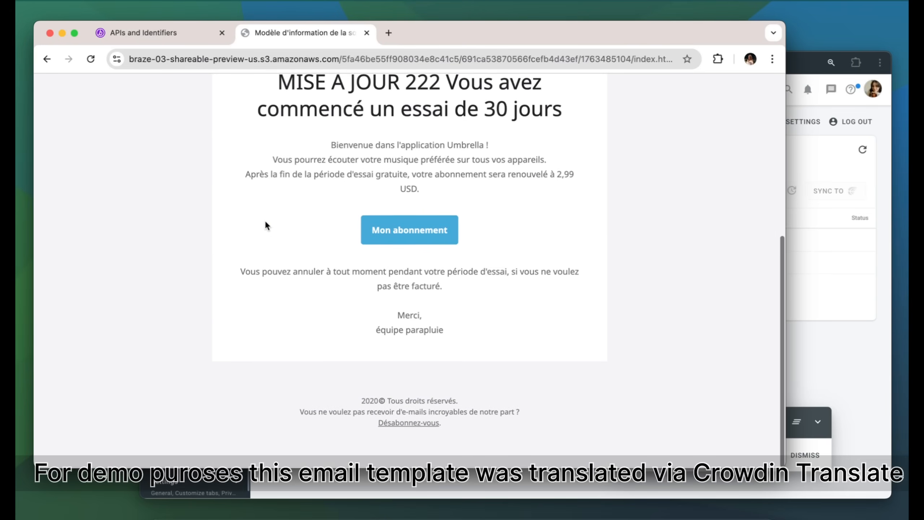